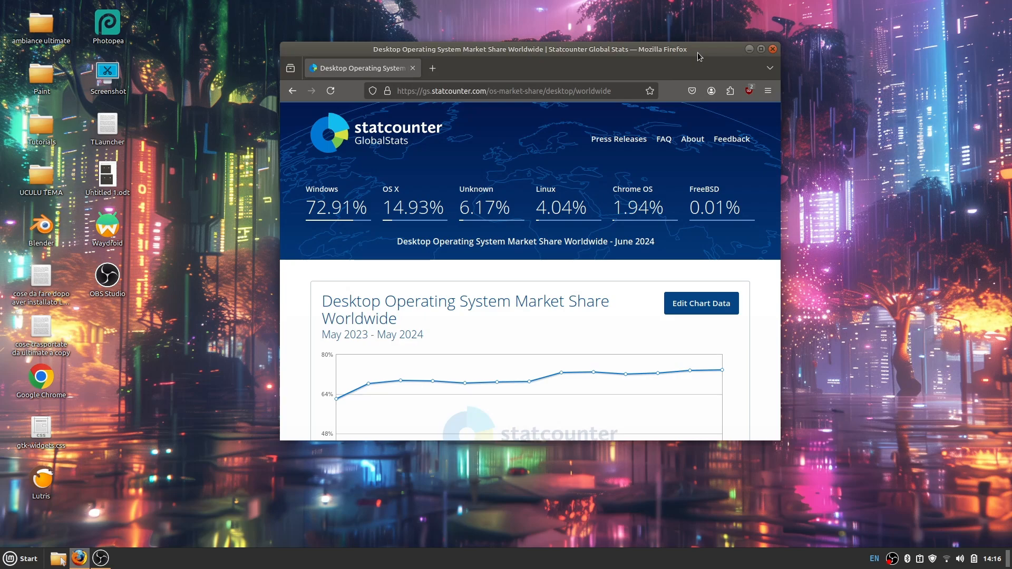
{"action": "mouse_move", "coordinate": [537, 188]}
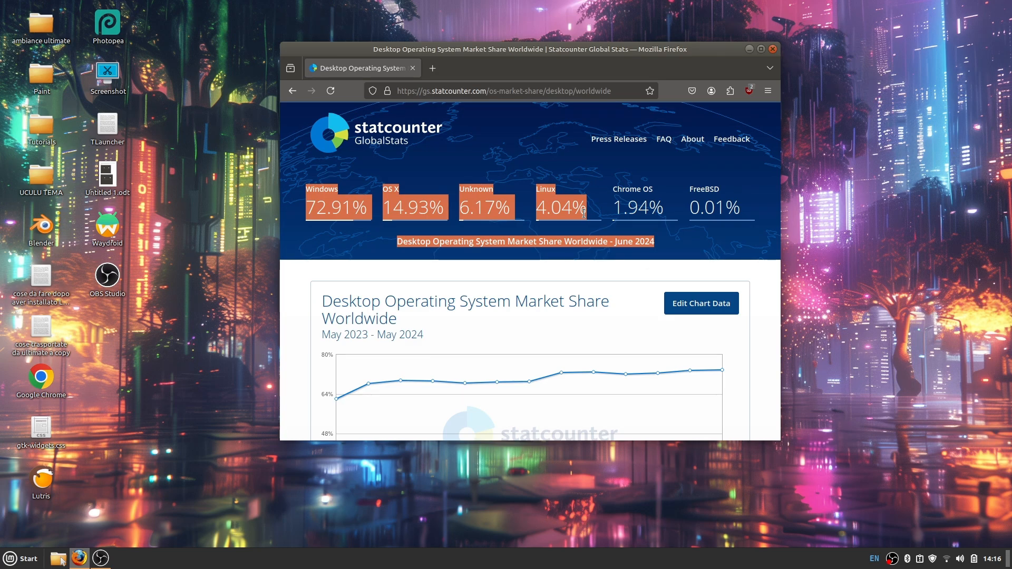
- Maximize the Firefox window via the title bar so the full May 2023–May 2024 chart is visible
{"action": "left_click", "coordinate": [583, 212]}
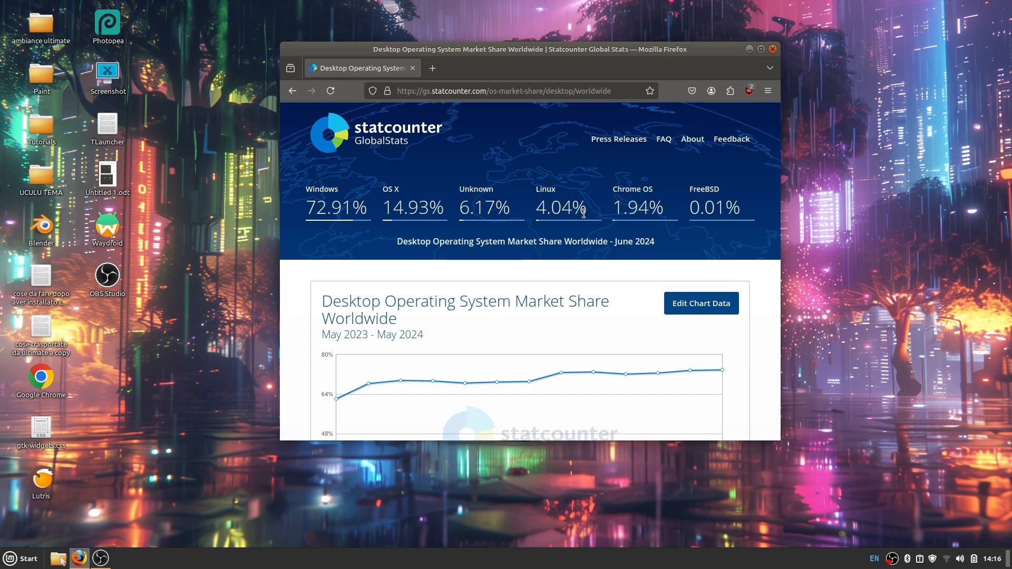
{"action": "scroll", "scroll_direction": "down", "scroll_amount": 3}
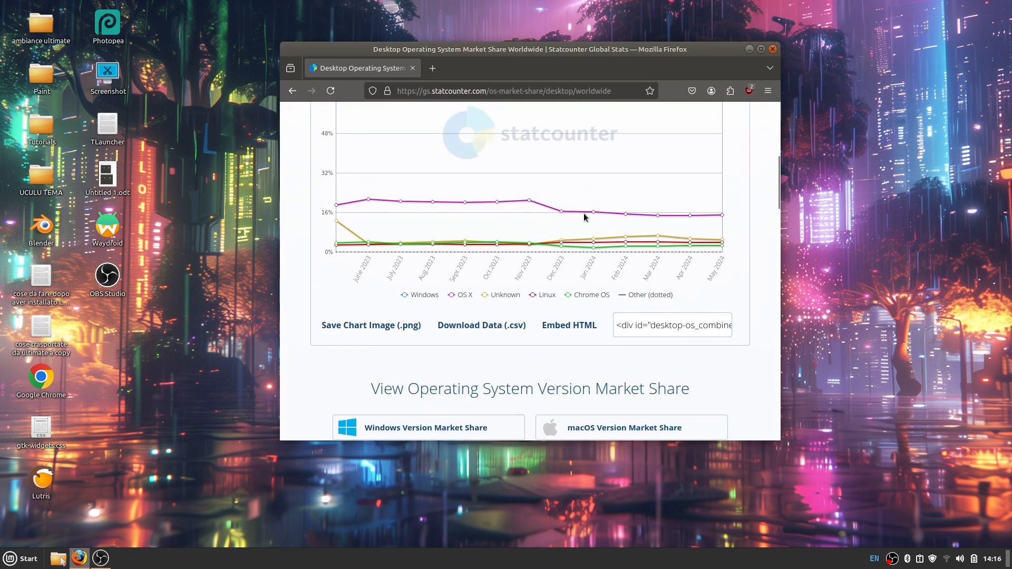
{"action": "mouse_move", "coordinate": [656, 244]}
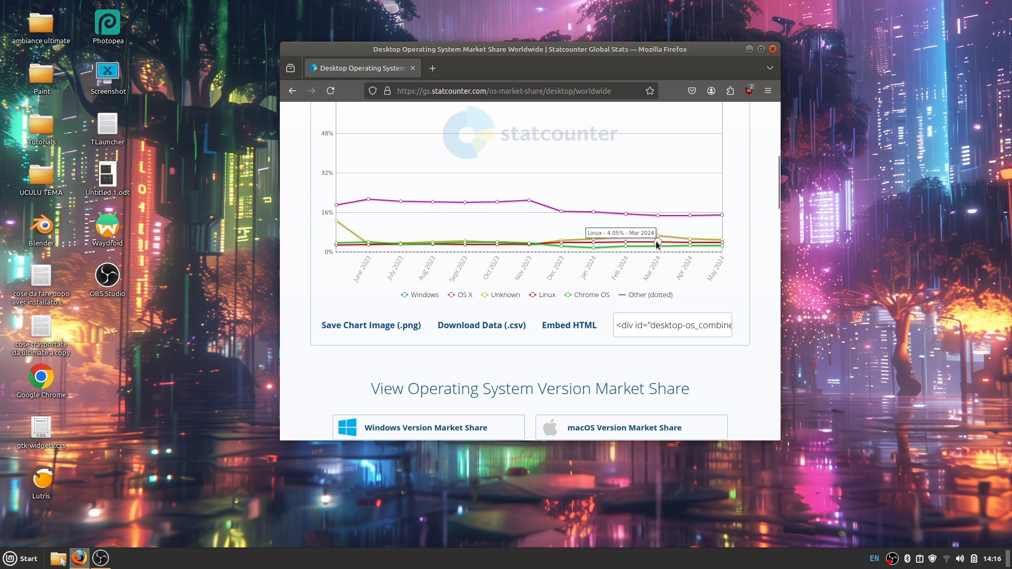
{"action": "scroll", "scroll_direction": "up", "scroll_amount": 3}
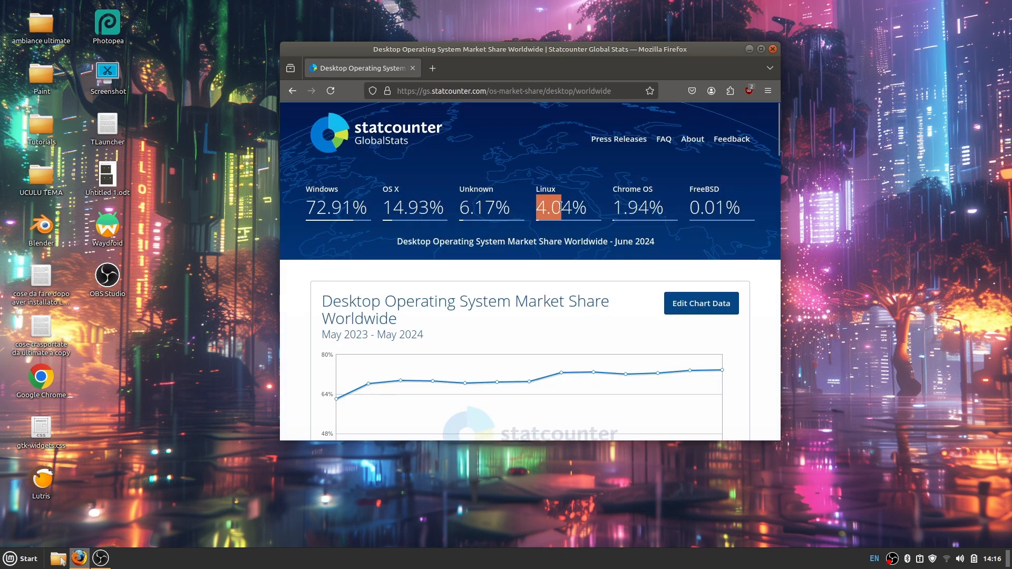
{"action": "mouse_move", "coordinate": [592, 208]}
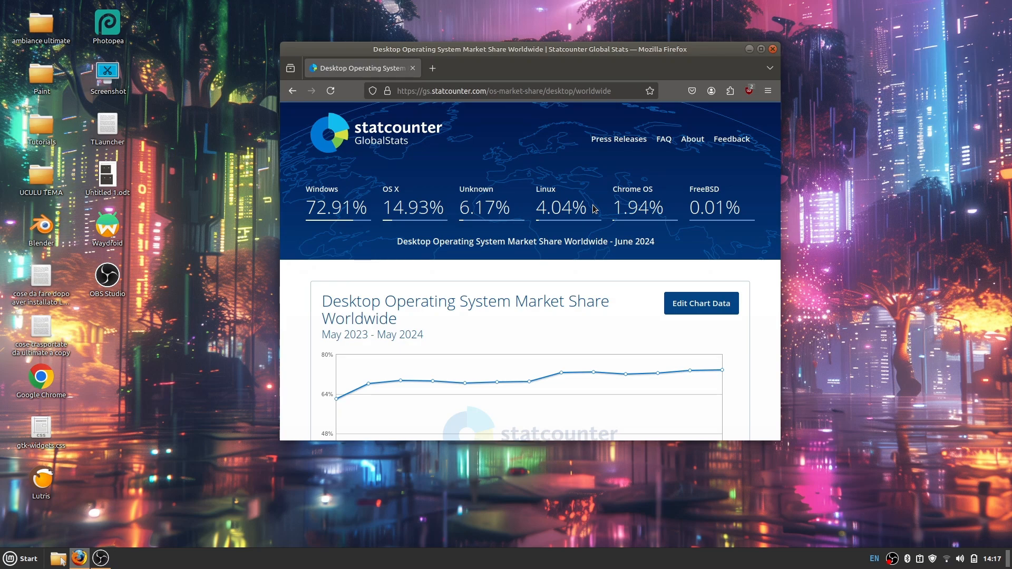
{"action": "mouse_move", "coordinate": [538, 205]}
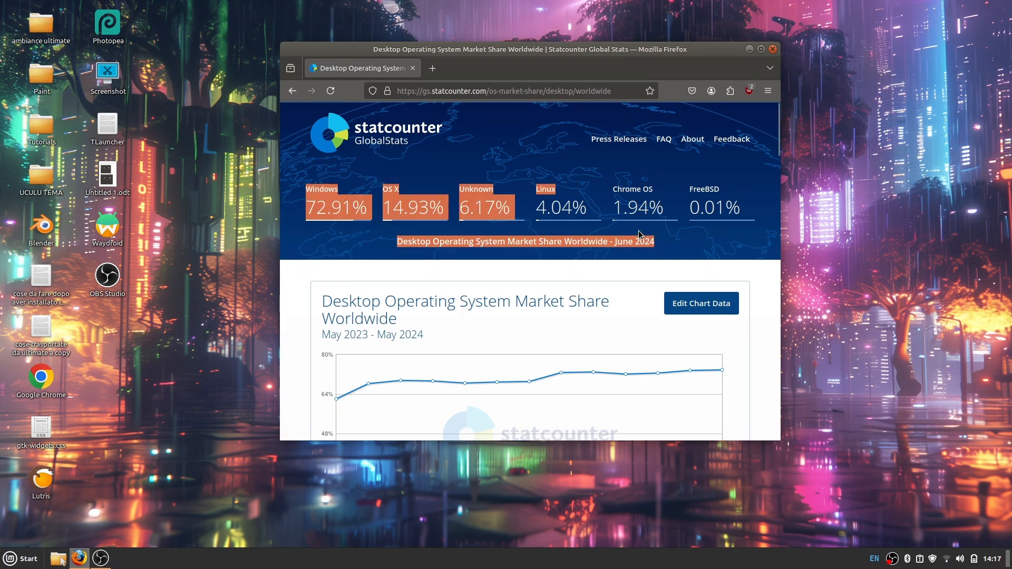
{"action": "mouse_move", "coordinate": [606, 209]}
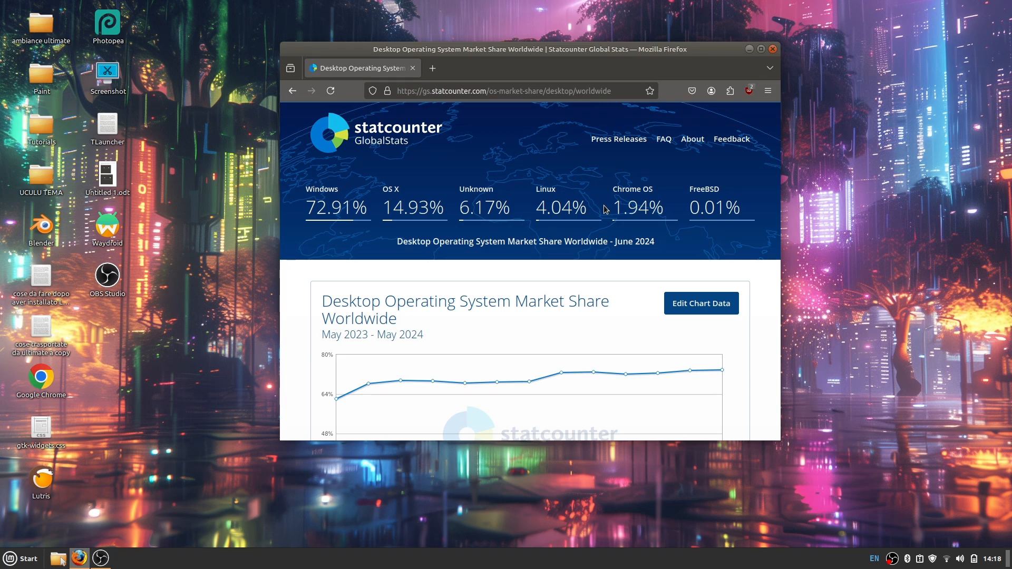
{"action": "mouse_move", "coordinate": [468, 154]}
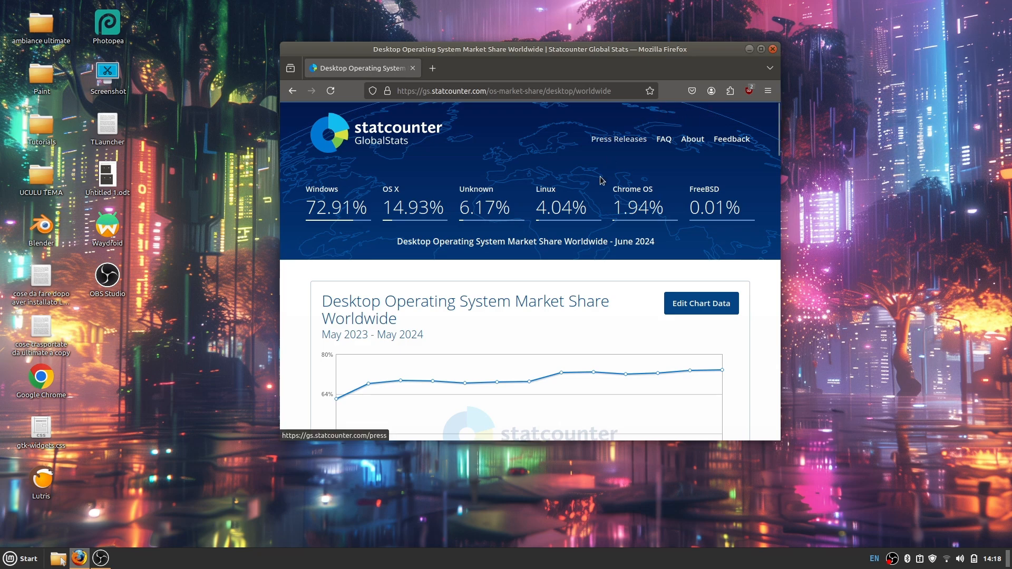
{"action": "mouse_move", "coordinate": [585, 207]}
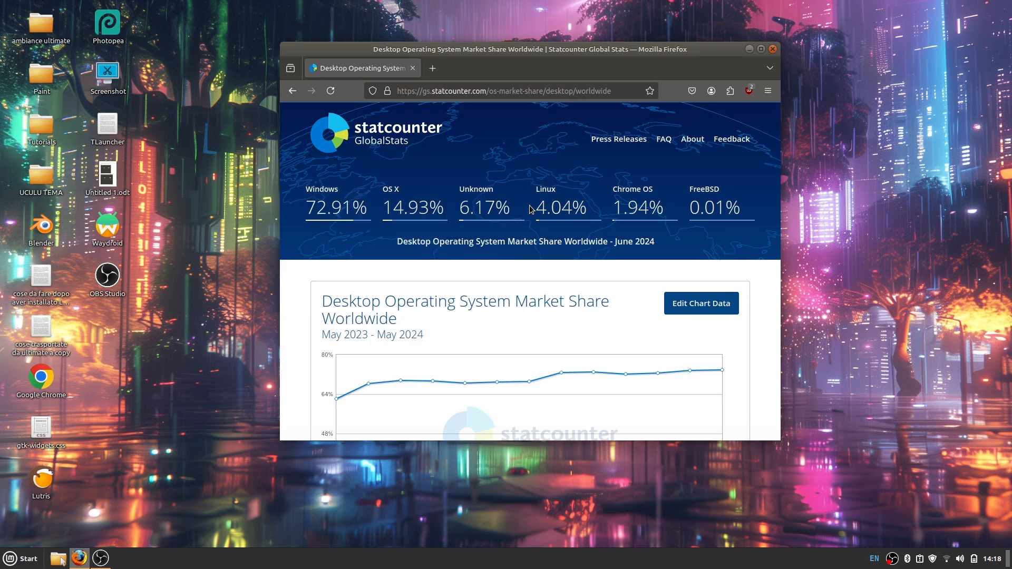
{"action": "mouse_move", "coordinate": [657, 197]}
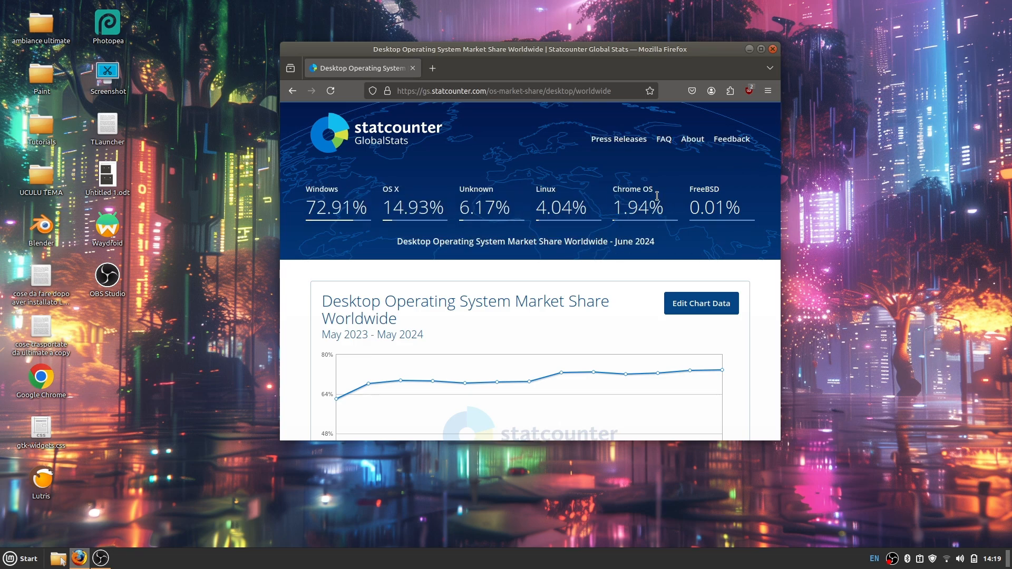
{"action": "mouse_move", "coordinate": [461, 183]}
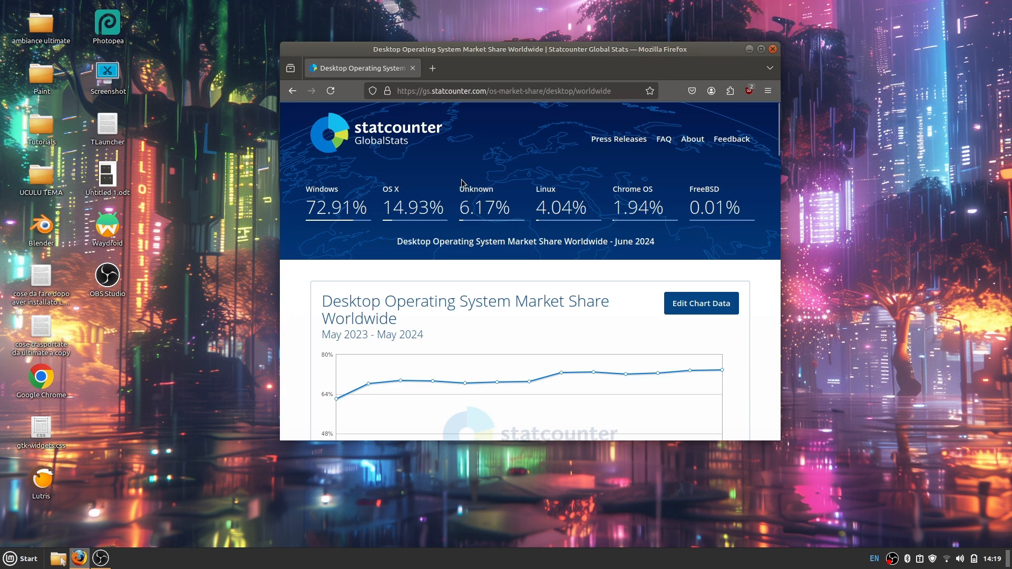
{"action": "mouse_move", "coordinate": [483, 111]}
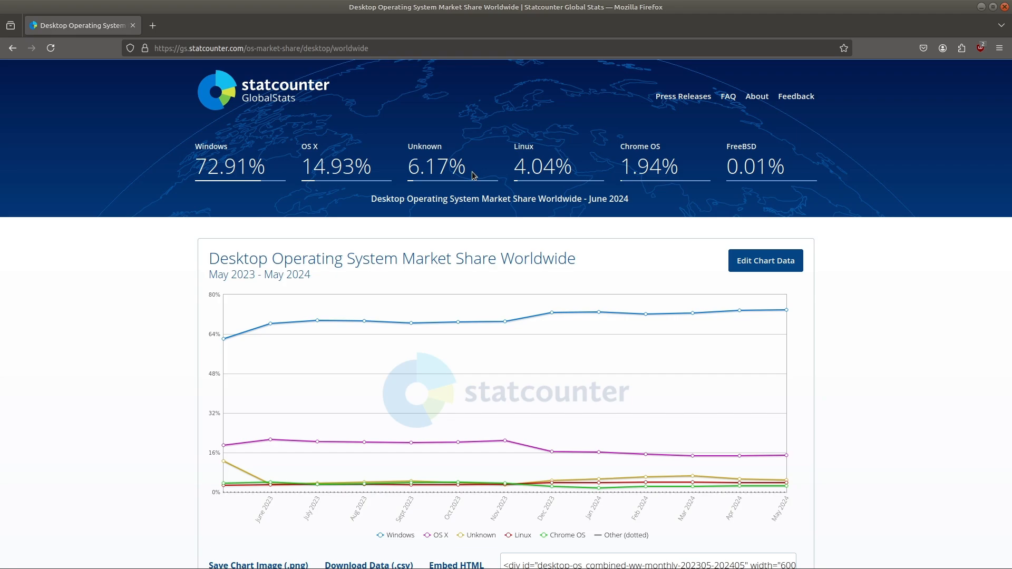
{"action": "mouse_move", "coordinate": [635, 82]}
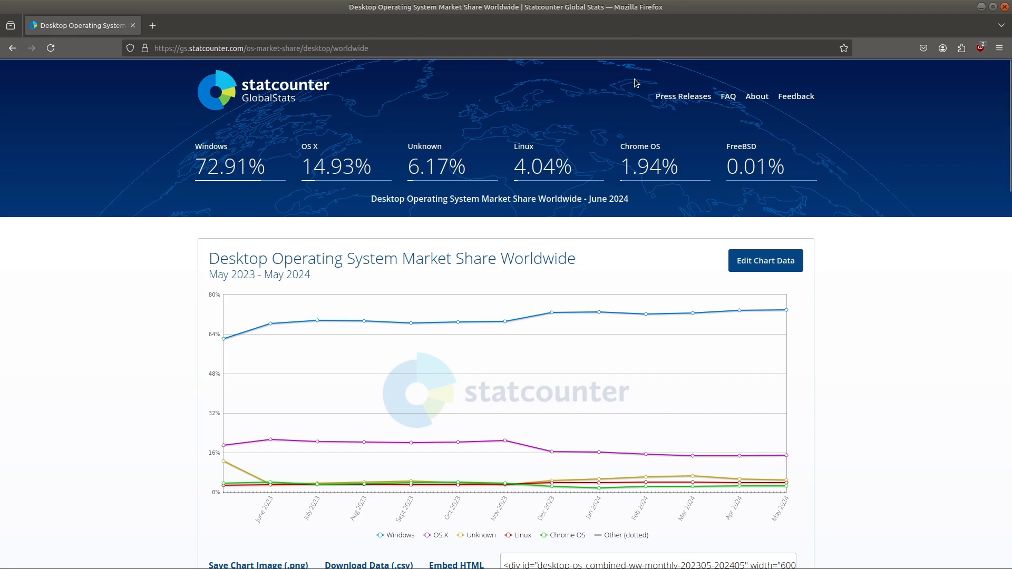
{"action": "mouse_move", "coordinate": [456, 180]}
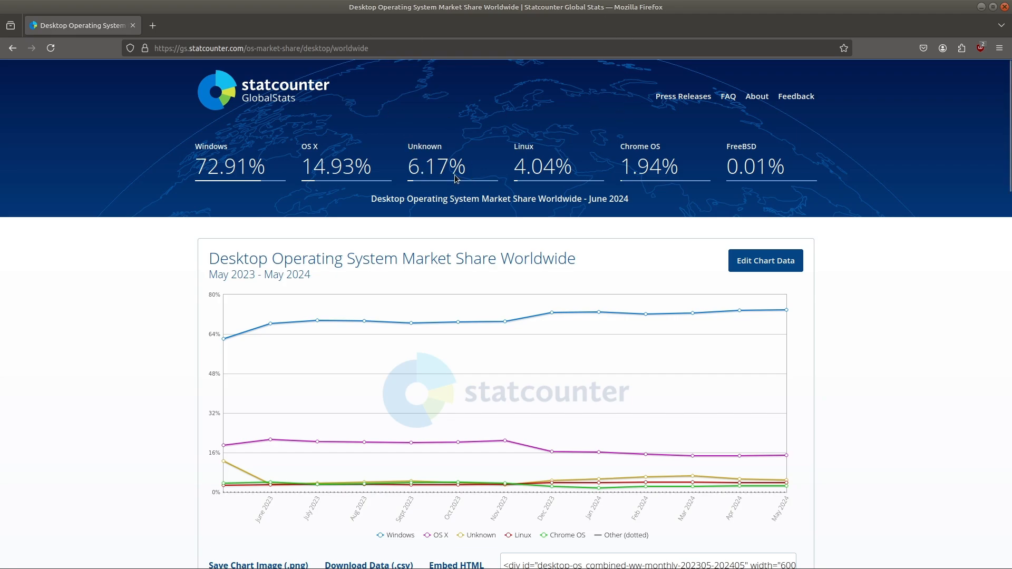
{"action": "mouse_move", "coordinate": [509, 176]}
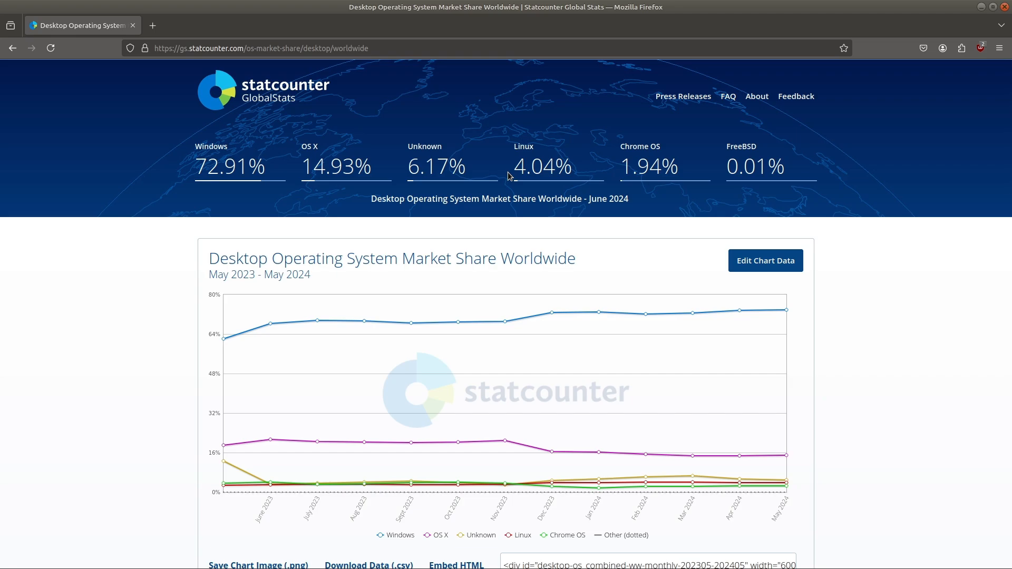
{"action": "mouse_move", "coordinate": [565, 179]}
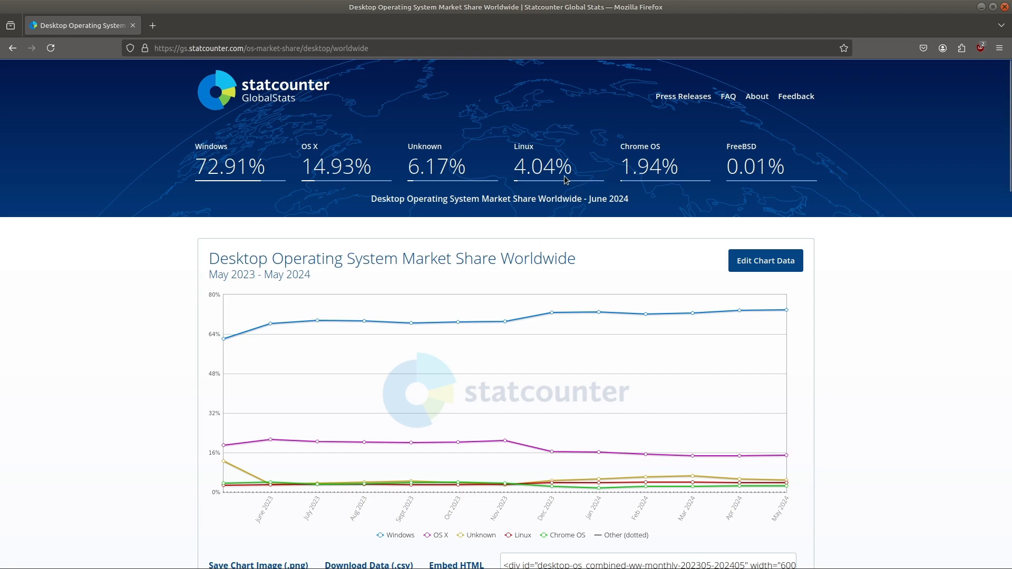
{"action": "mouse_move", "coordinate": [578, 188]}
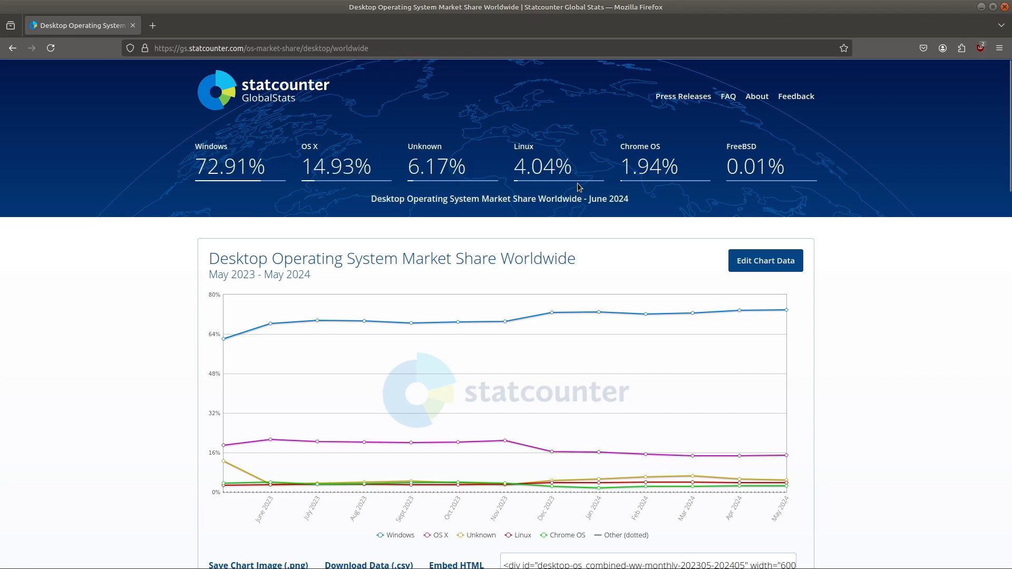
{"action": "mouse_move", "coordinate": [631, 305]}
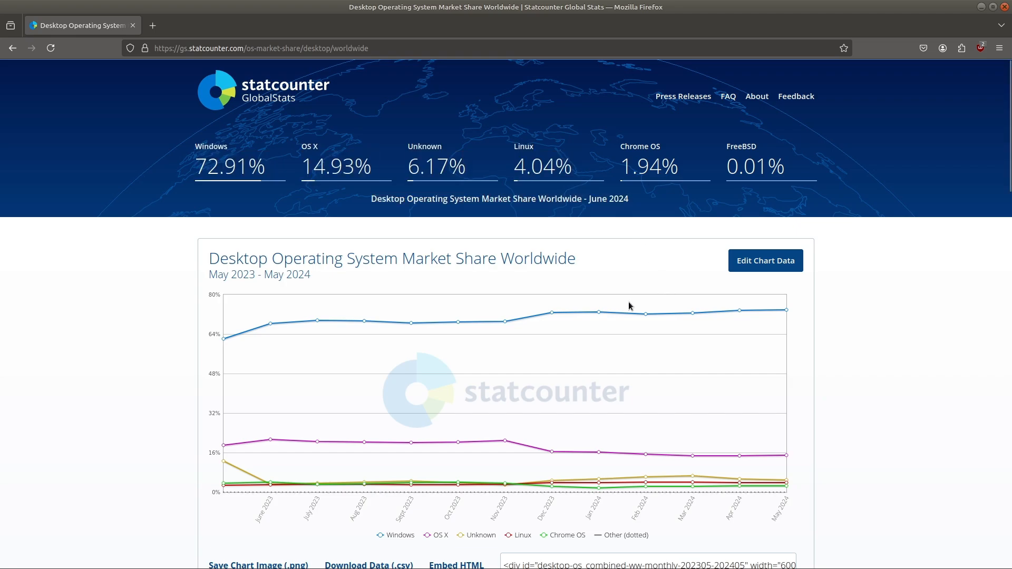
{"action": "mouse_move", "coordinate": [682, 512]}
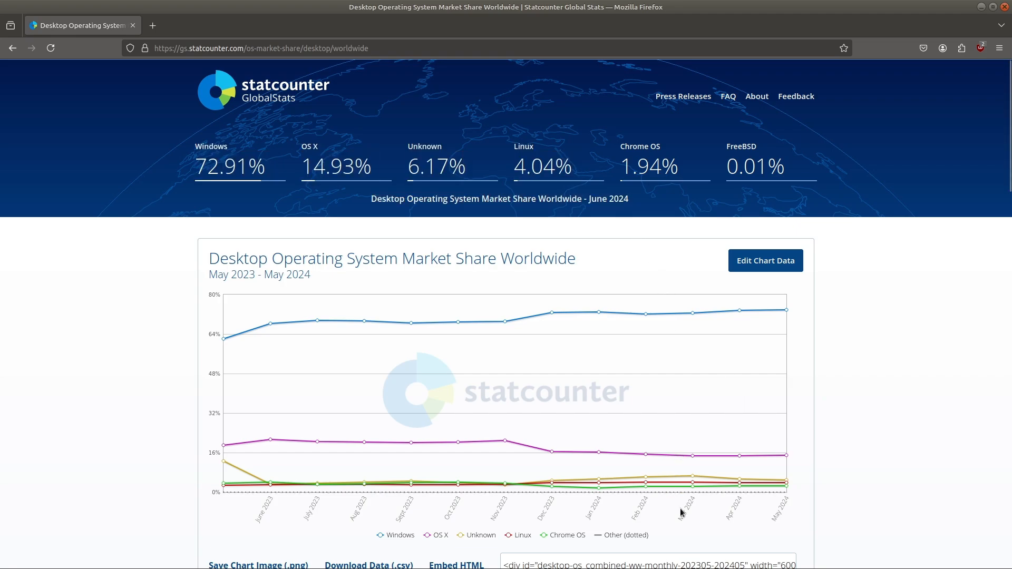
{"action": "mouse_move", "coordinate": [692, 483]}
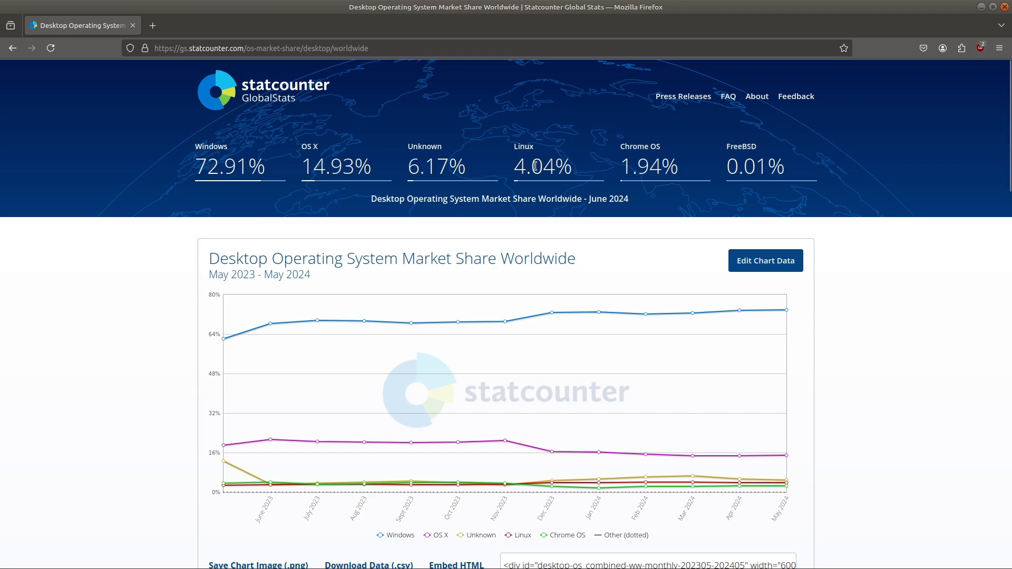
{"action": "double_click", "coordinate": [536, 167]}
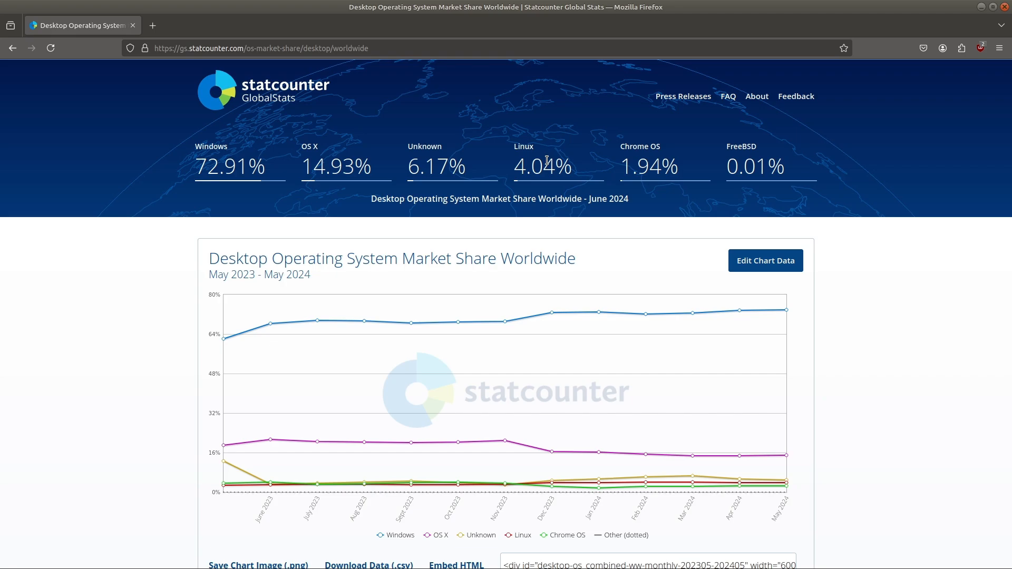
{"action": "mouse_move", "coordinate": [557, 184]}
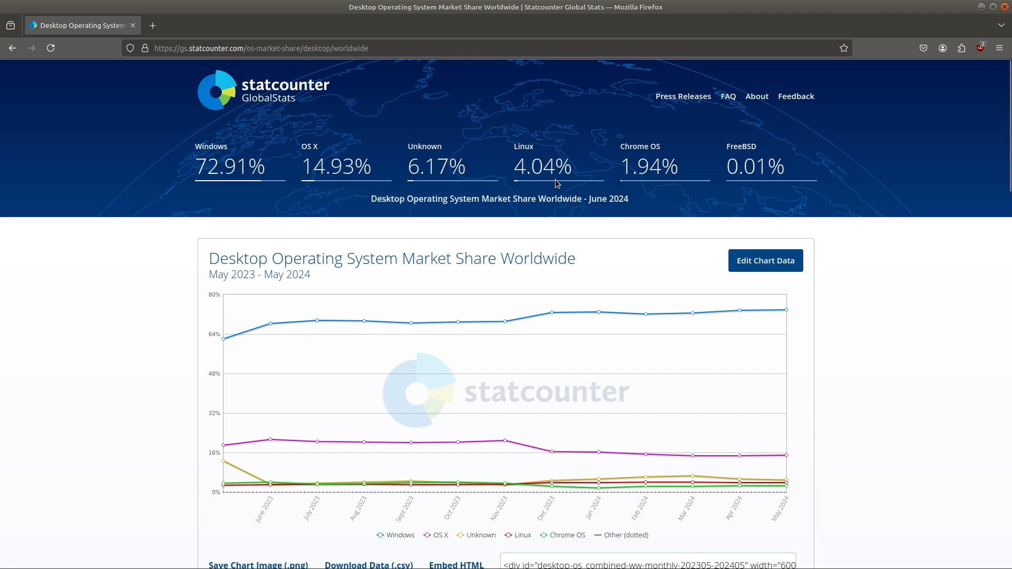